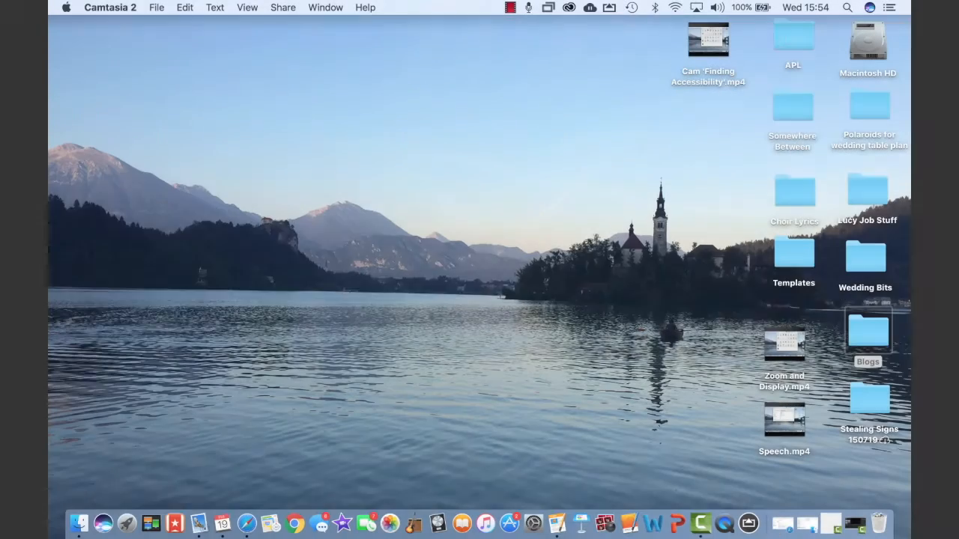
Step: Reach Accessibility in System Preferences via the Apple menu and scroll to the Hearing section
{"action": "left_click", "coordinate": [67, 9]}
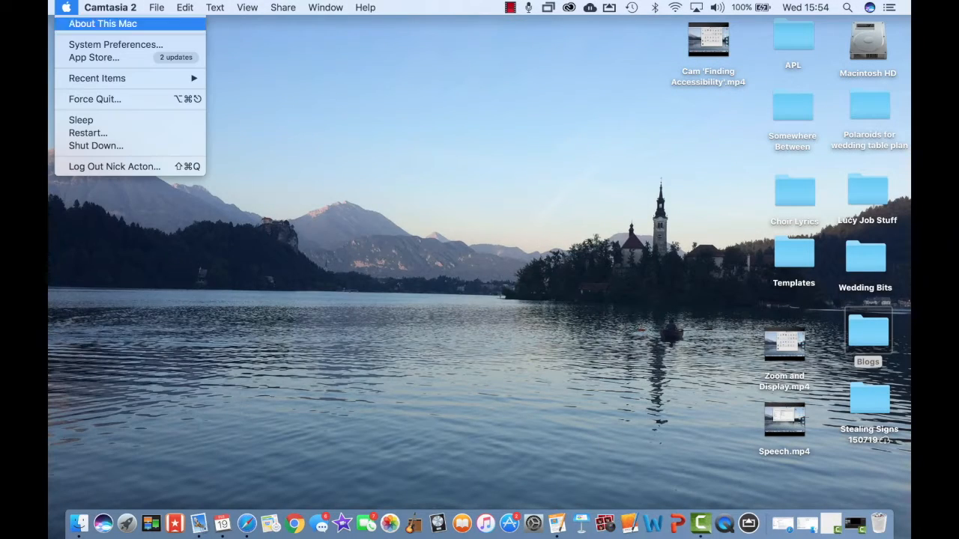
{"action": "left_click", "coordinate": [114, 44]}
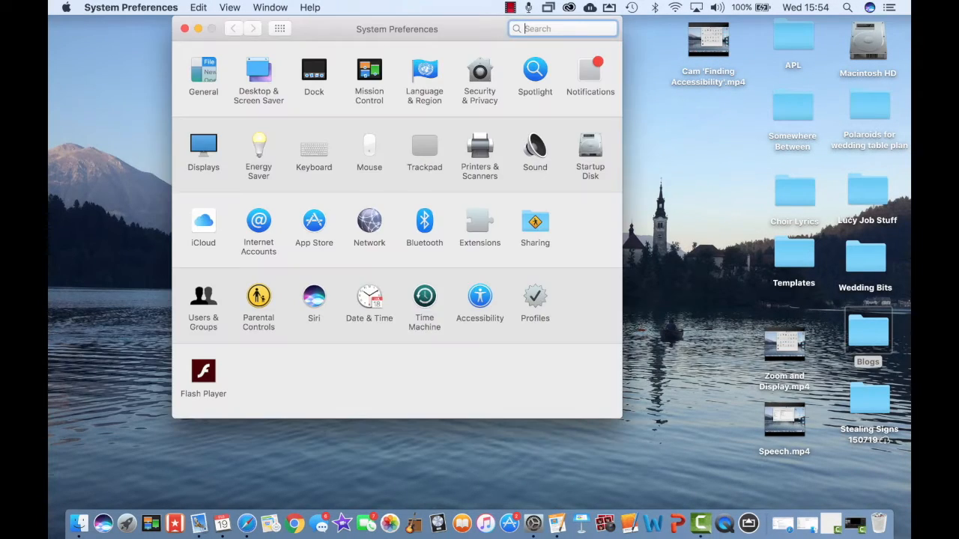
{"action": "left_click", "coordinate": [479, 295]}
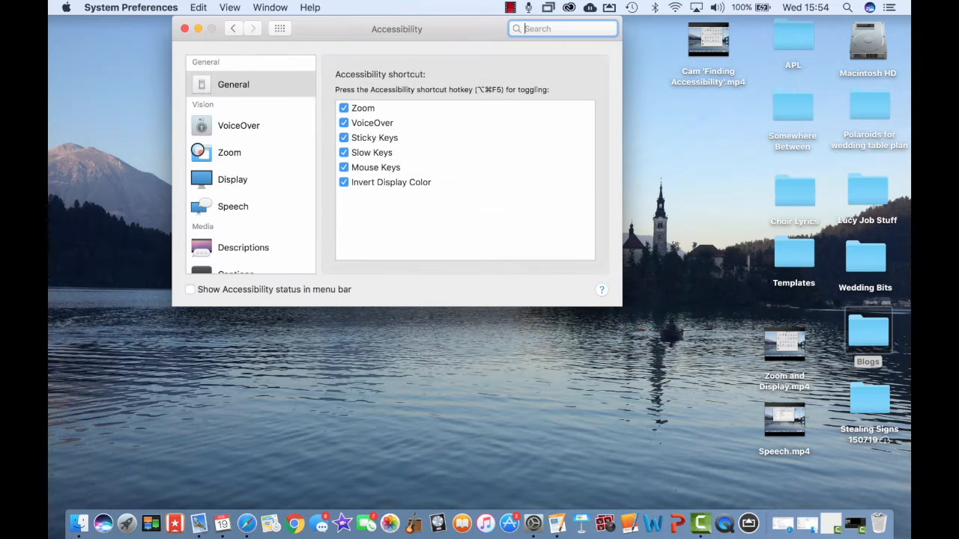
{"action": "scroll", "scroll_direction": "down", "scroll_amount": 3}
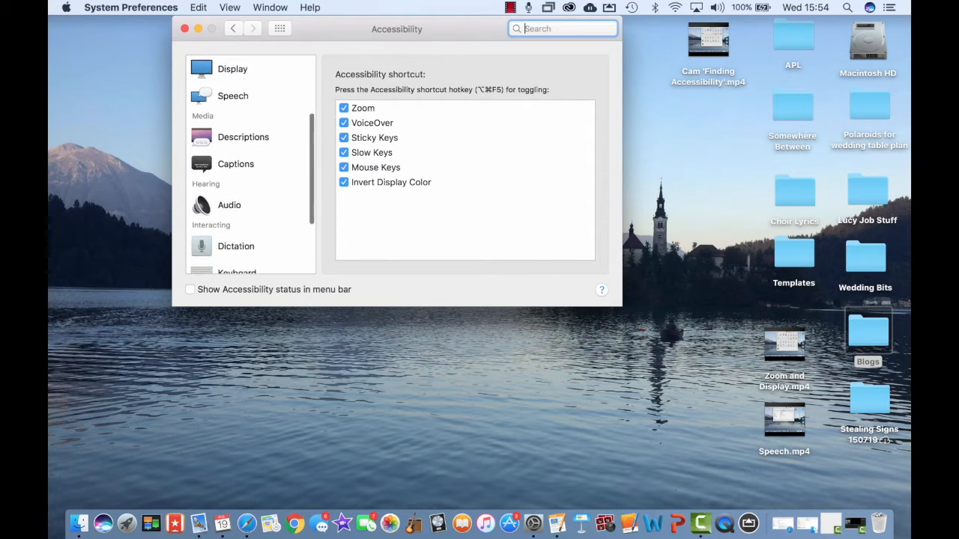
{"action": "scroll", "scroll_direction": "down", "scroll_amount": 3}
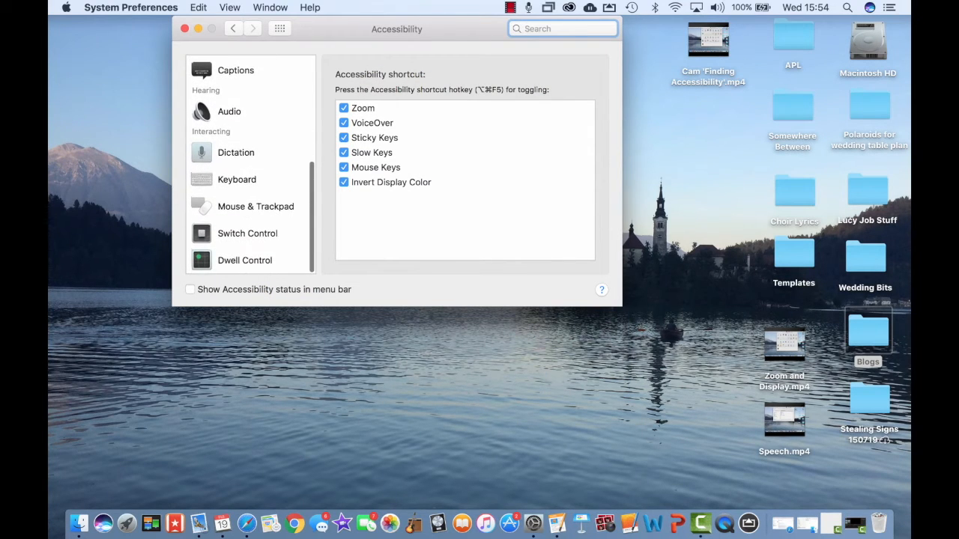
Step: In Accessibility Audio, enable screen flash on alert sounds and stereo-as-mono playback
{"action": "left_click", "coordinate": [229, 111]}
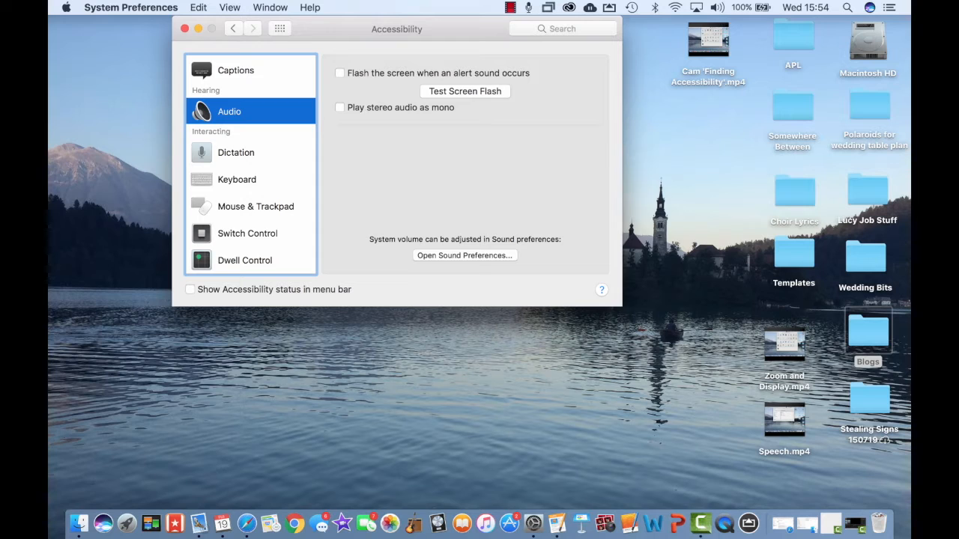
{"action": "left_click", "coordinate": [339, 72]}
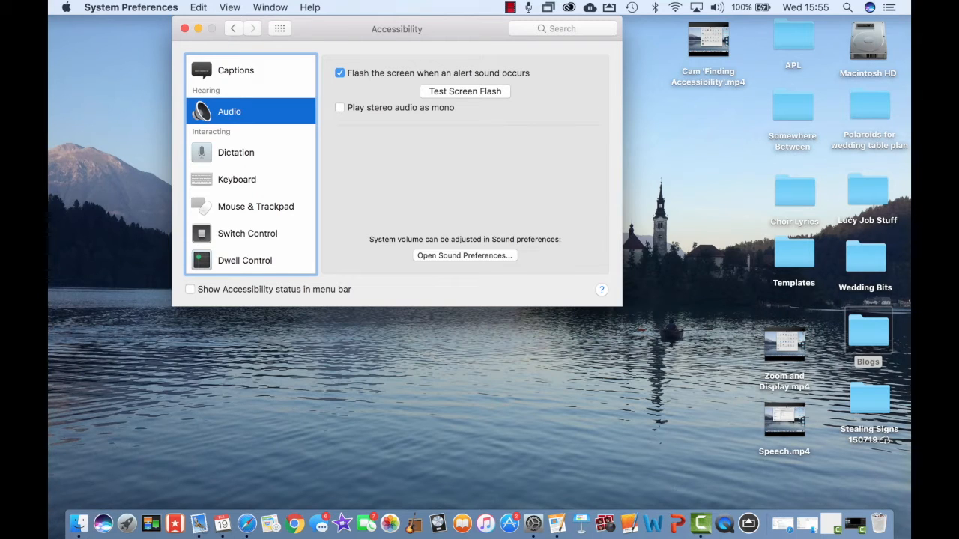
{"action": "left_click", "coordinate": [338, 108]}
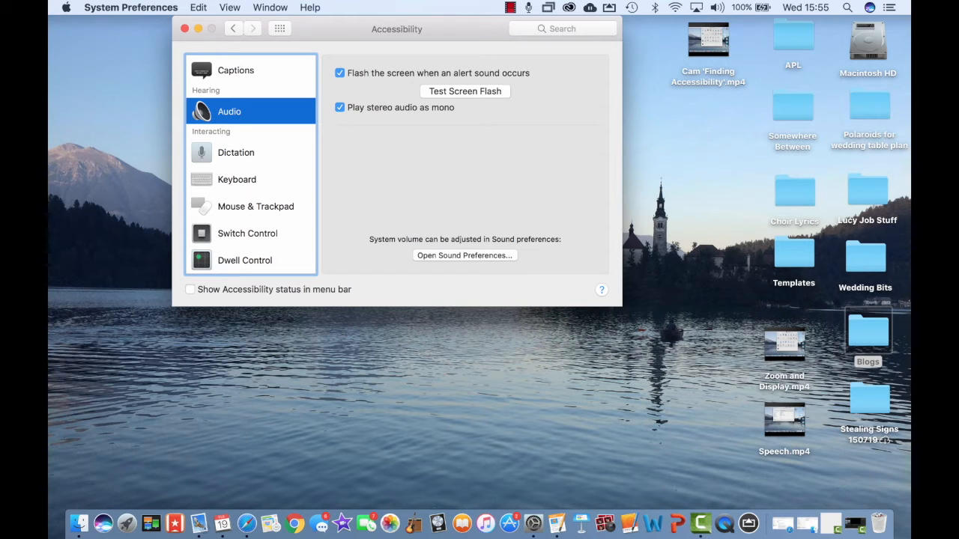
Step: In Sound Output, drag the built-in speakers' balance fully left, then back to centre
{"action": "left_click", "coordinate": [464, 255]}
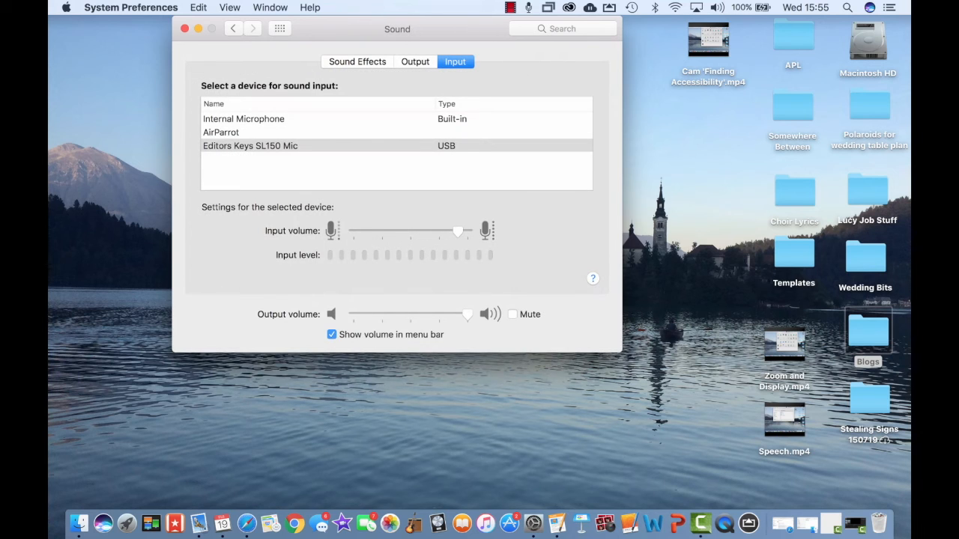
{"action": "left_click", "coordinate": [415, 61]}
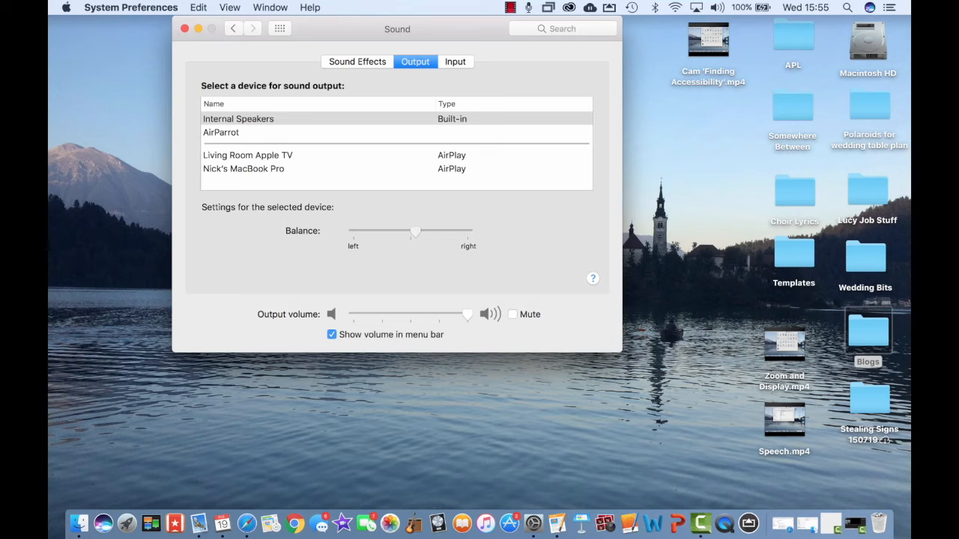
{"action": "left_click_drag", "start_coordinate": [417, 231], "coordinate": [365, 230]}
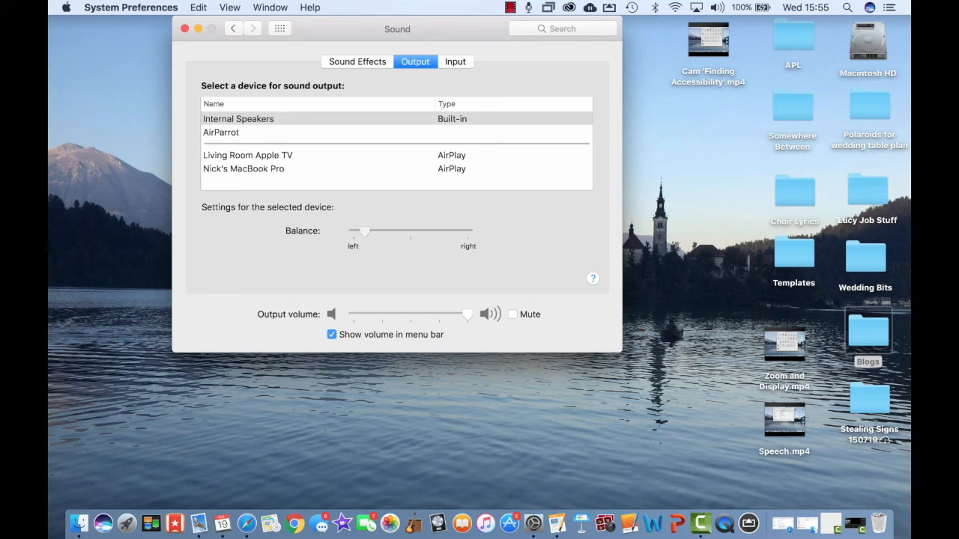
{"action": "left_click_drag", "start_coordinate": [365, 231], "coordinate": [411, 231]}
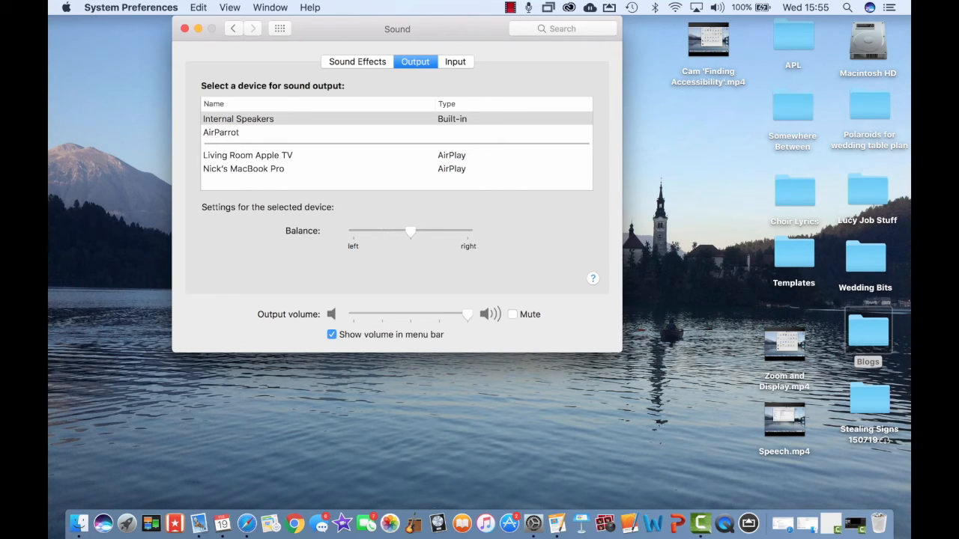